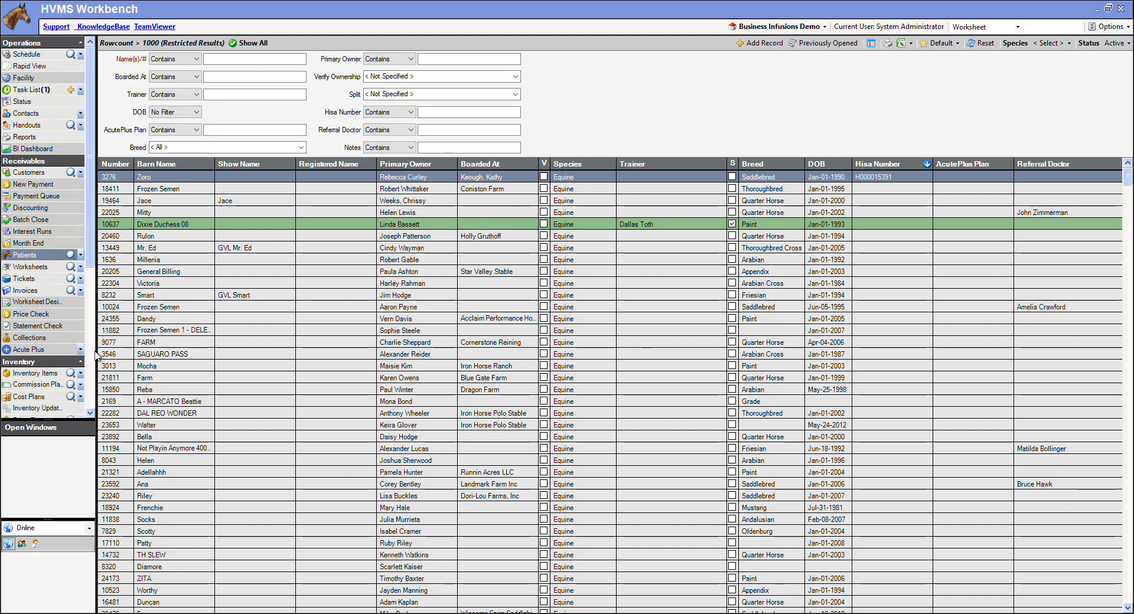
# Search the AcutePlus patient list for 'silvergal' to see SilverGal linked to HVMS patient 8444.
pyautogui.click(28, 350)
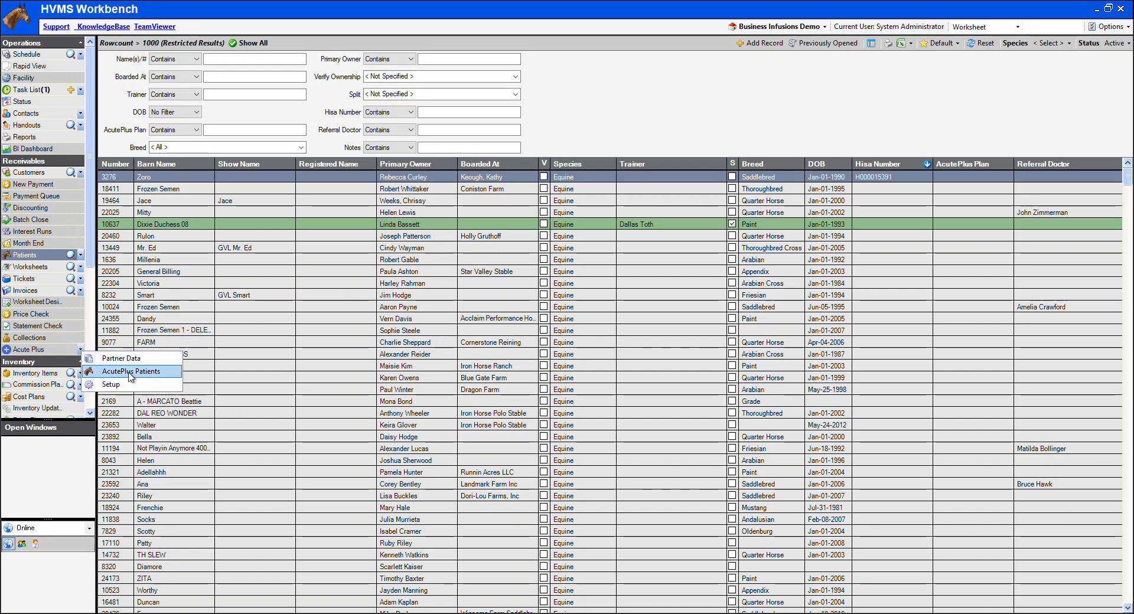
pyautogui.click(133, 371)
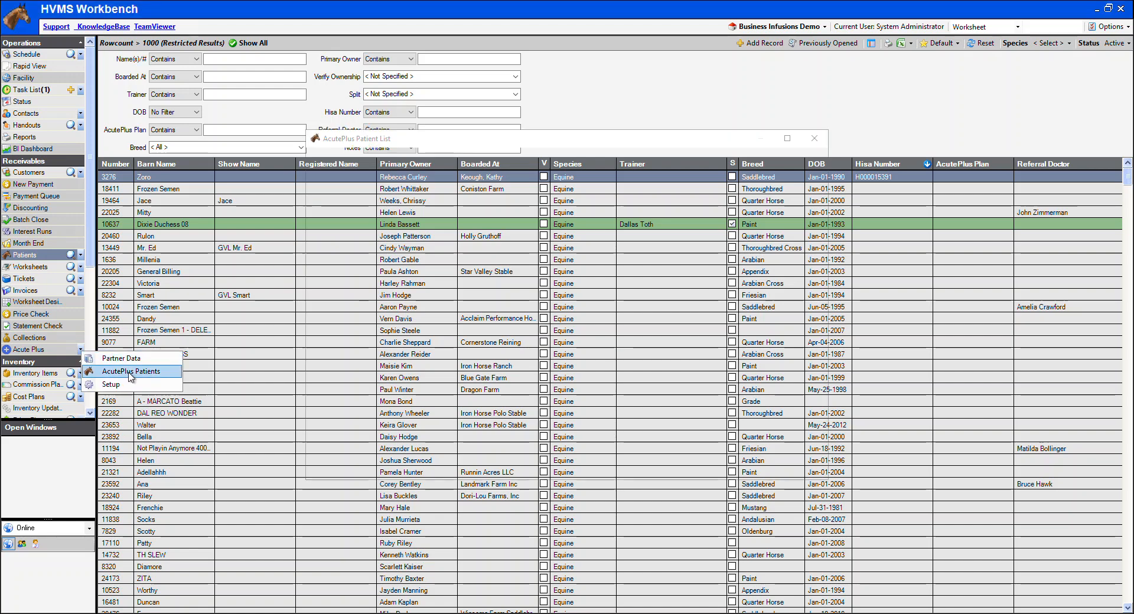
pyautogui.click(131, 371)
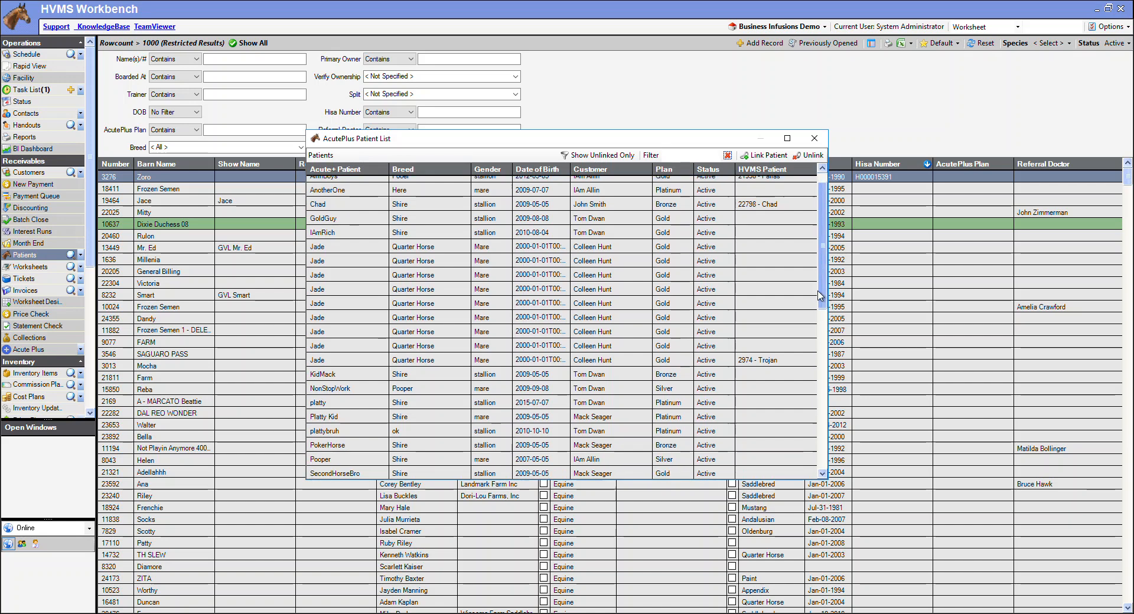
pyautogui.scroll(-3)
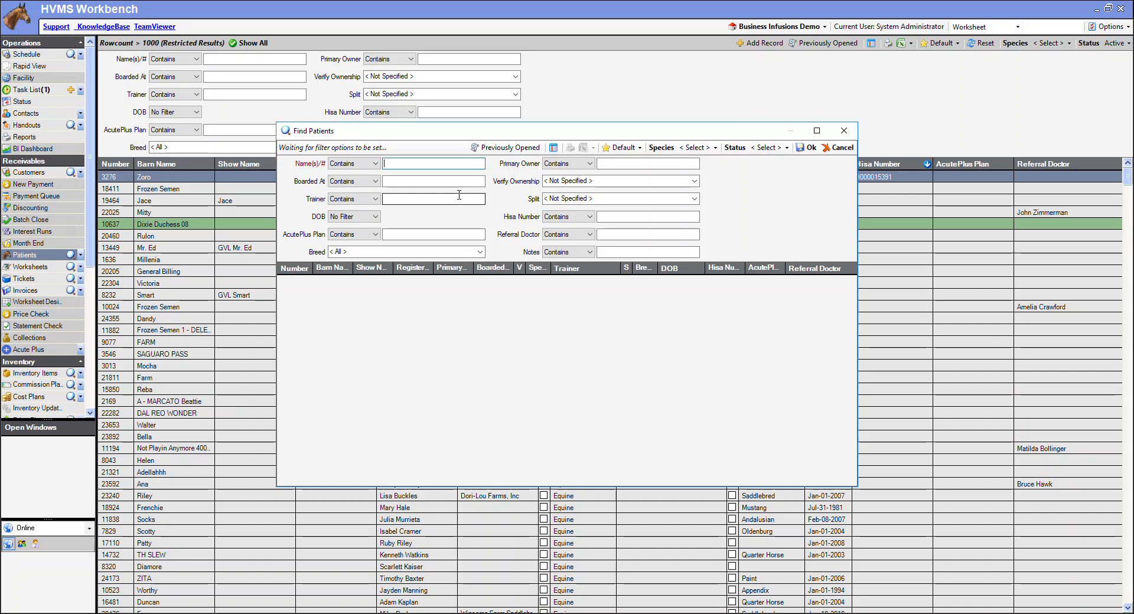
pyautogui.write('silver')
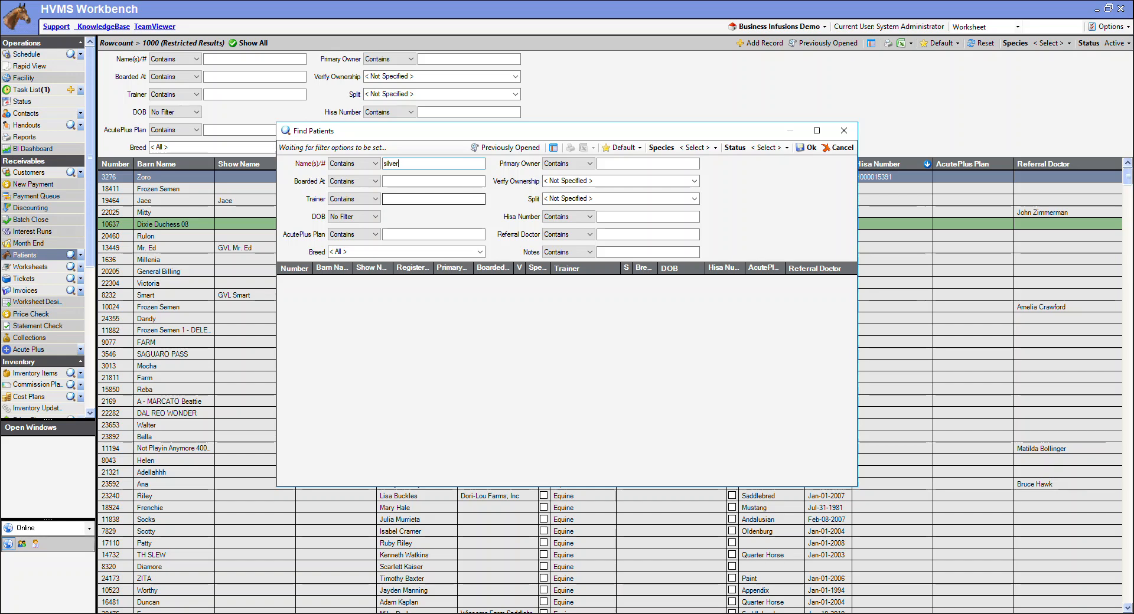
pyautogui.write('gal')
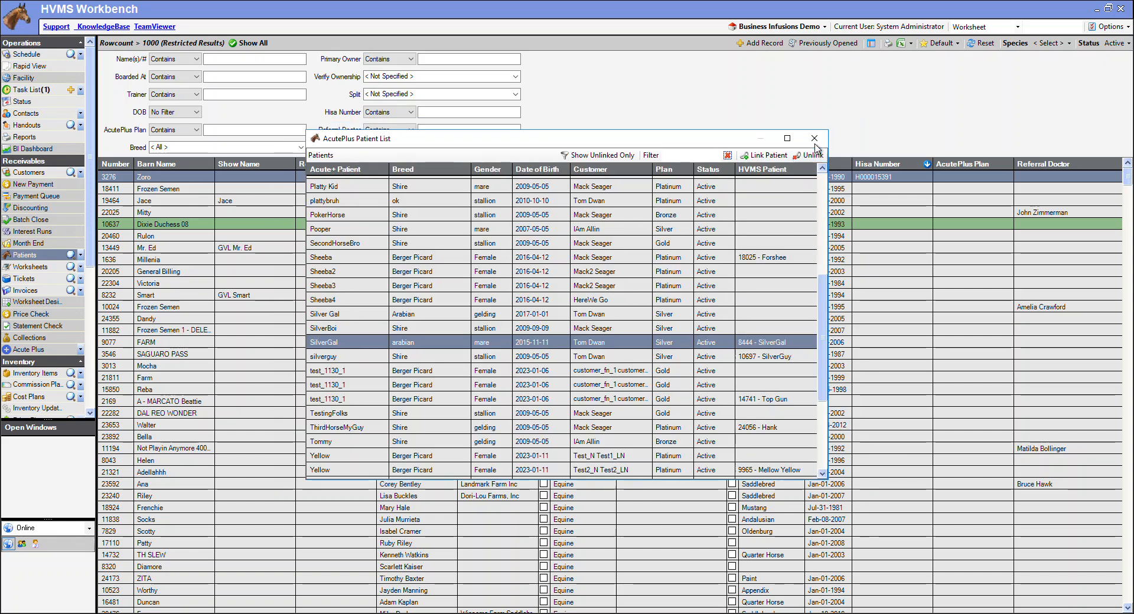
pyautogui.click(813, 139)
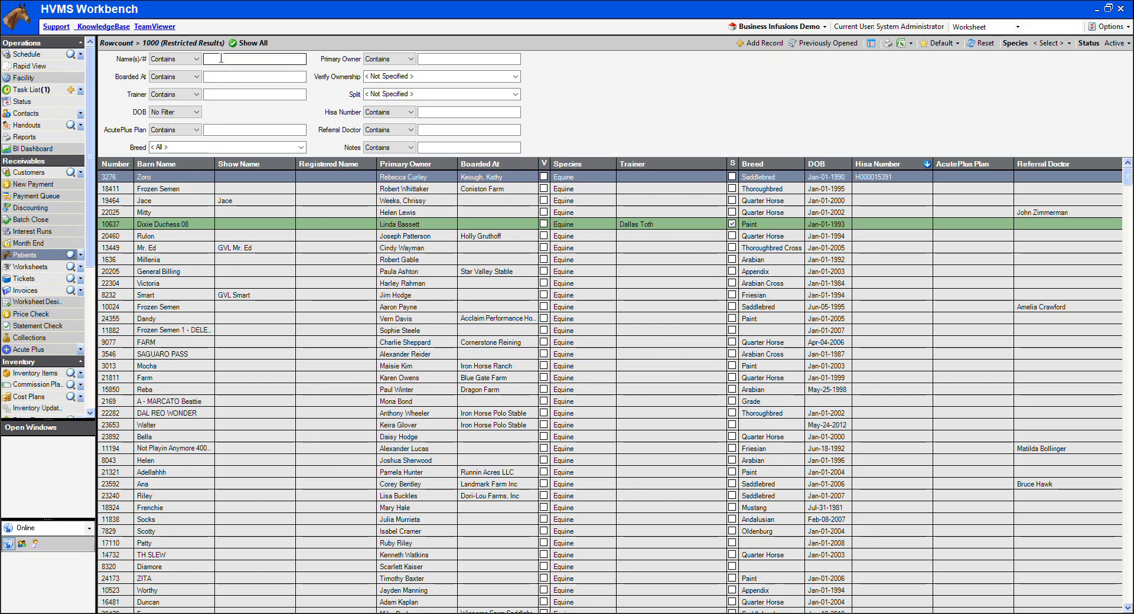
pyautogui.write('s')
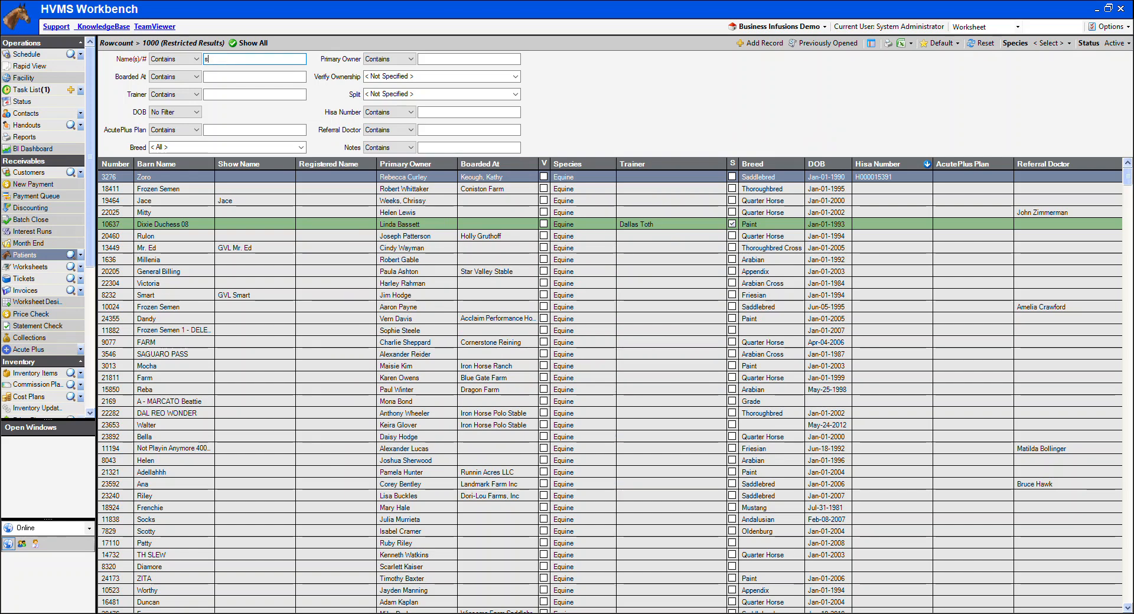
pyautogui.write('ilvergal')
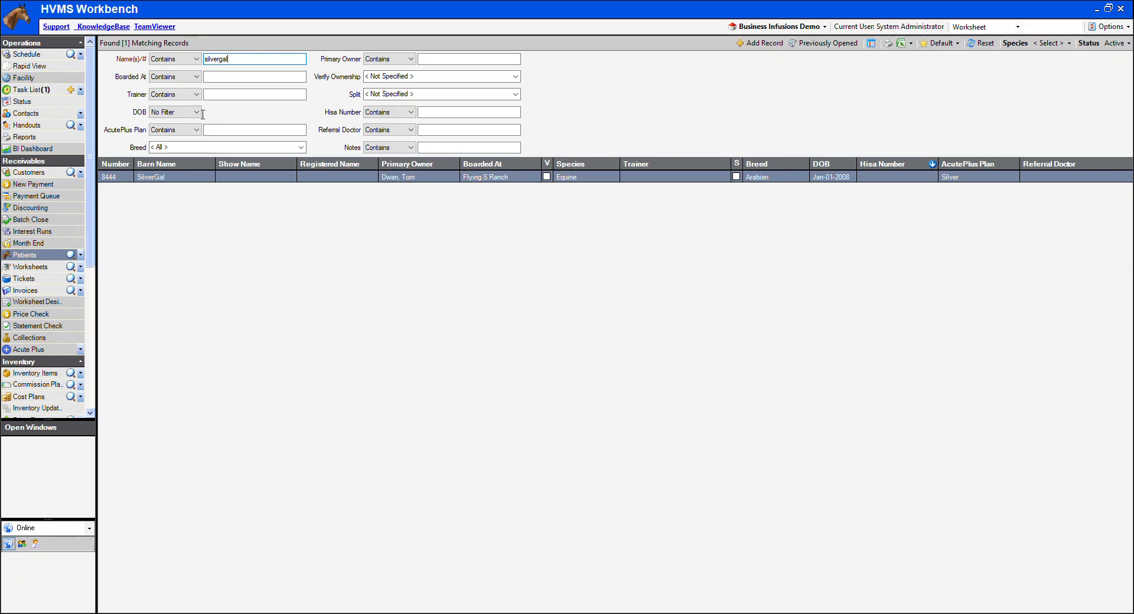
pyautogui.doubleClick(152, 177)
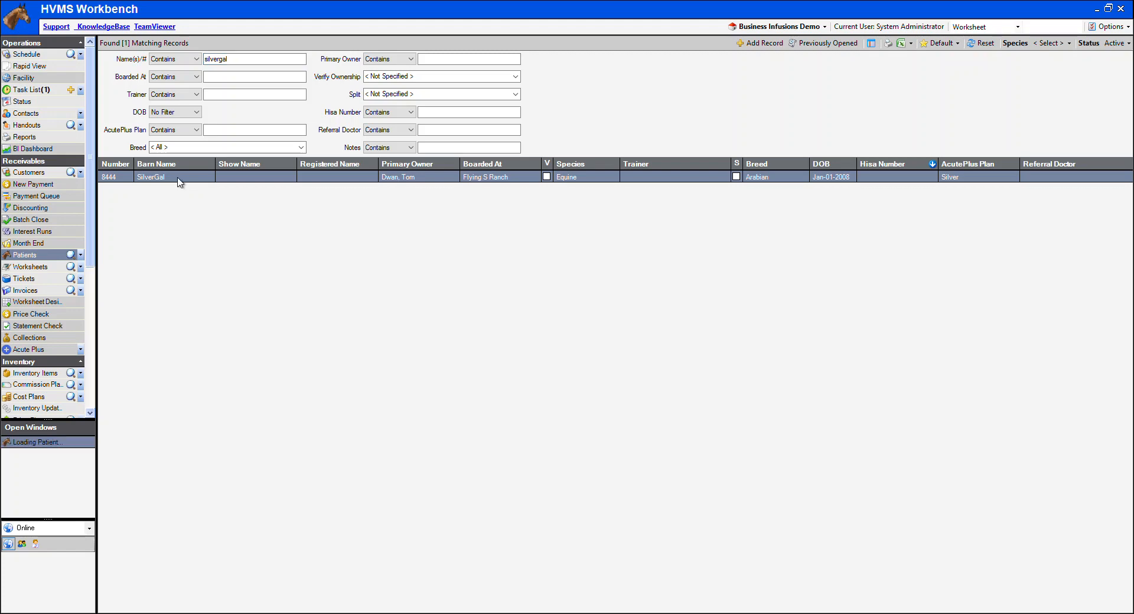
pyautogui.doubleClick(179, 182)
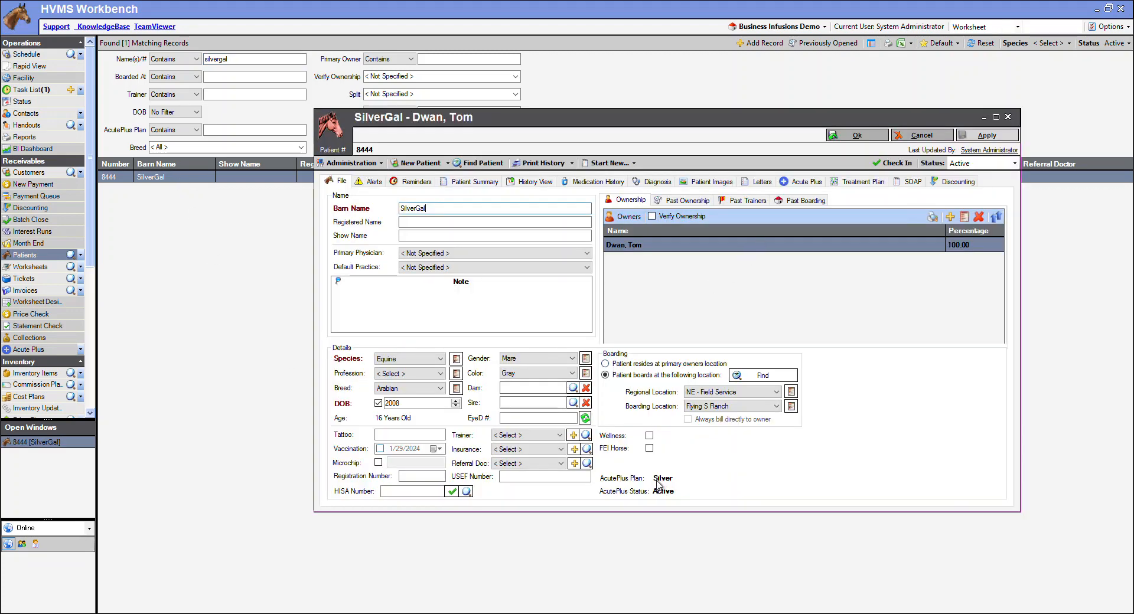
pyautogui.moveTo(814, 184)
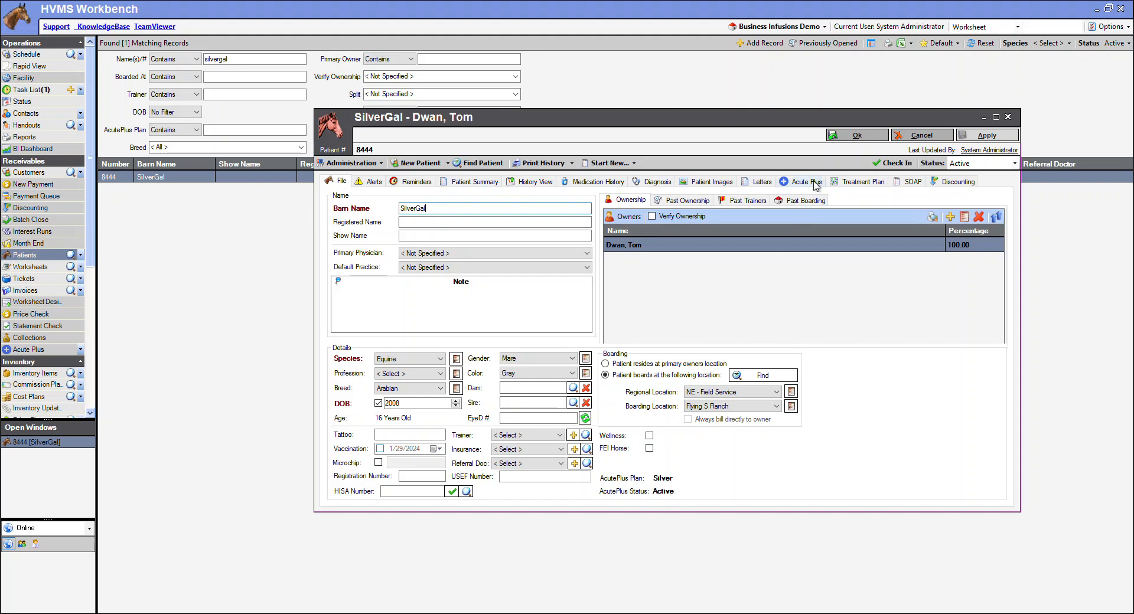
# View SilverGal's AcutePlus Silver plan benefits and start a new invoice for her.
pyautogui.click(806, 180)
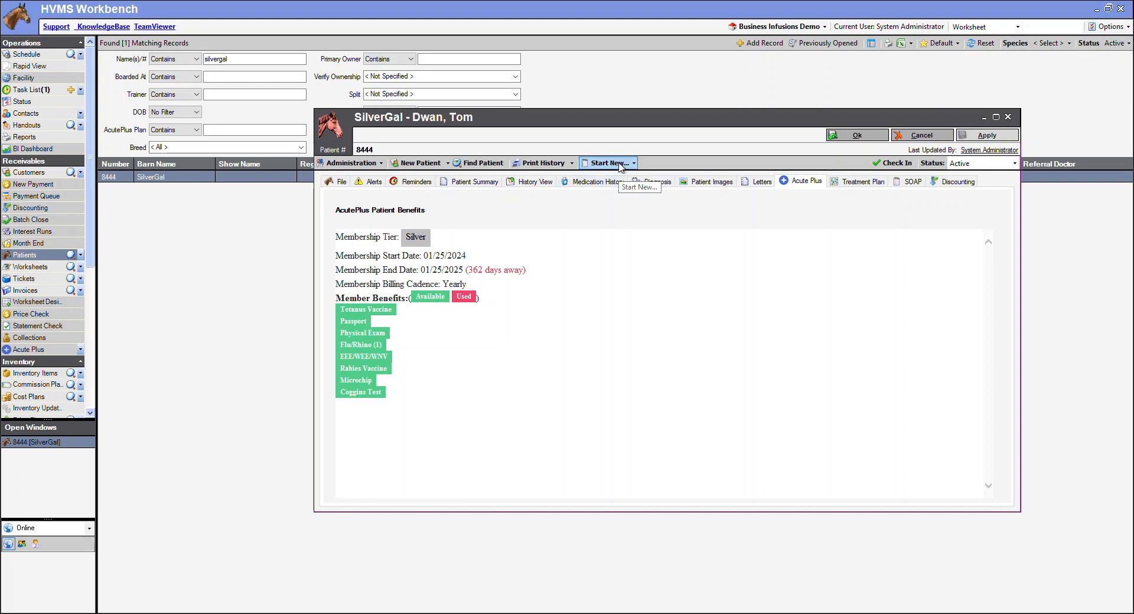
pyautogui.click(606, 163)
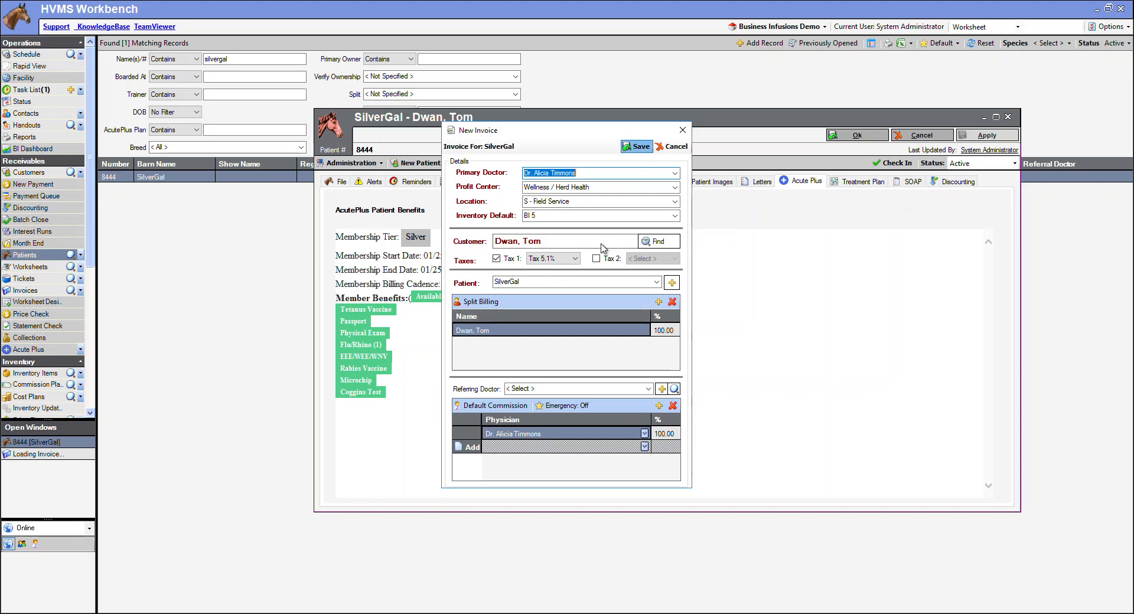
# Add Physical Exam and administered Banamine Paste ($104.50 total) and set the invoice status to Complete.
pyautogui.click(636, 147)
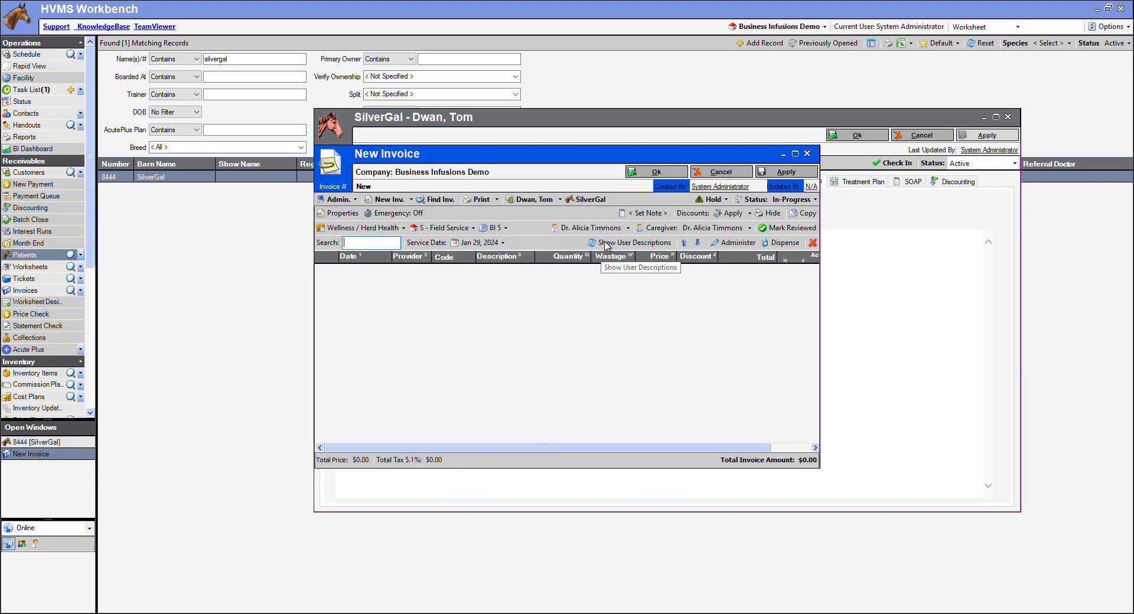
pyautogui.write('physic')
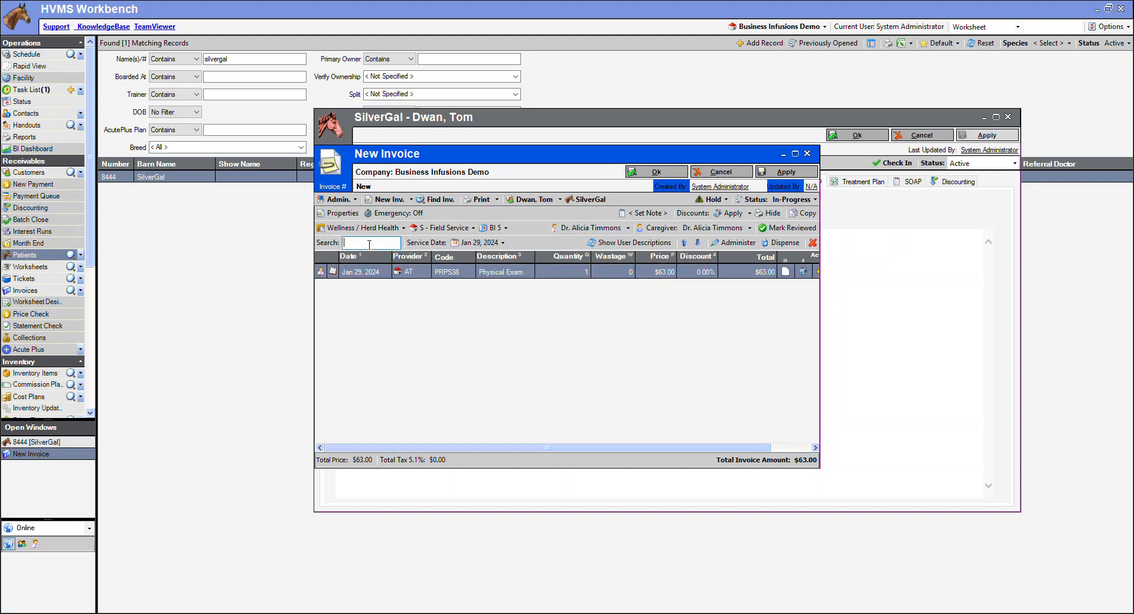
pyautogui.write('bana')
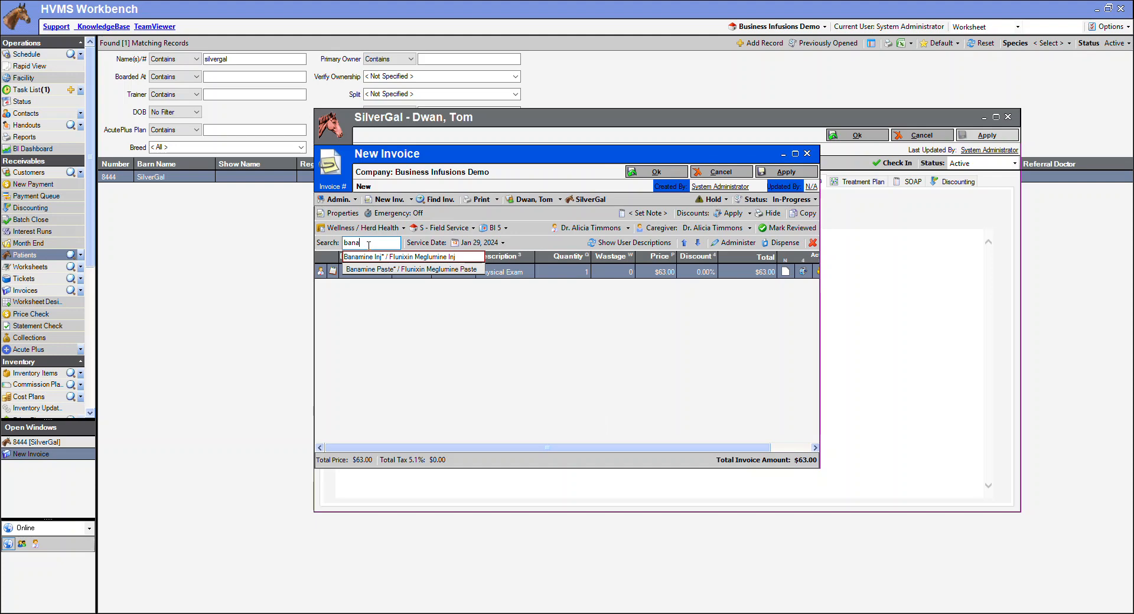
pyautogui.click(411, 268)
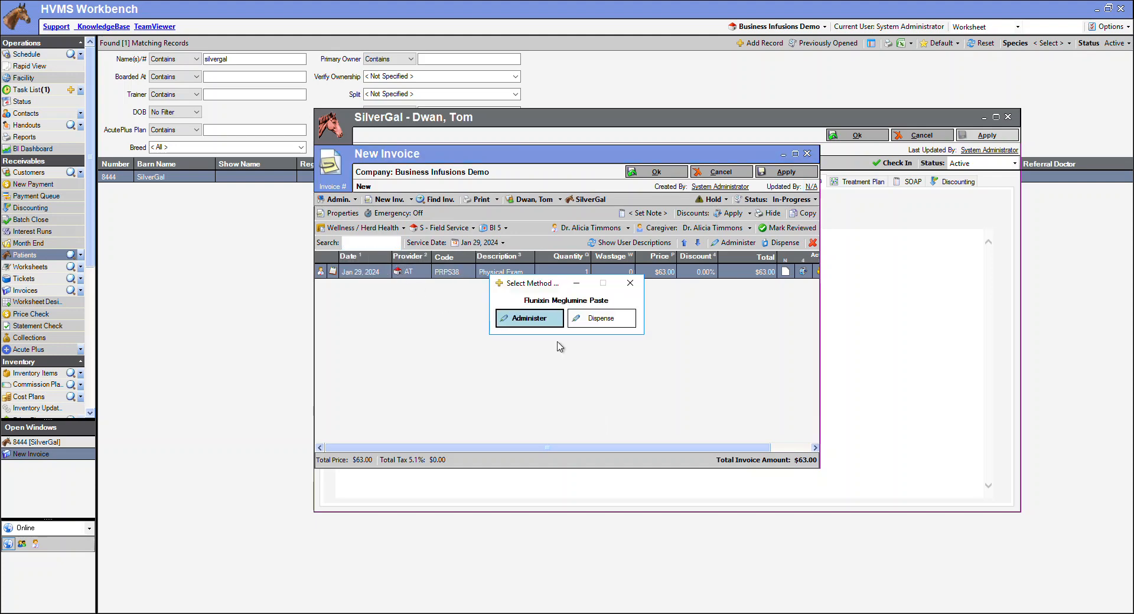
pyautogui.click(529, 317)
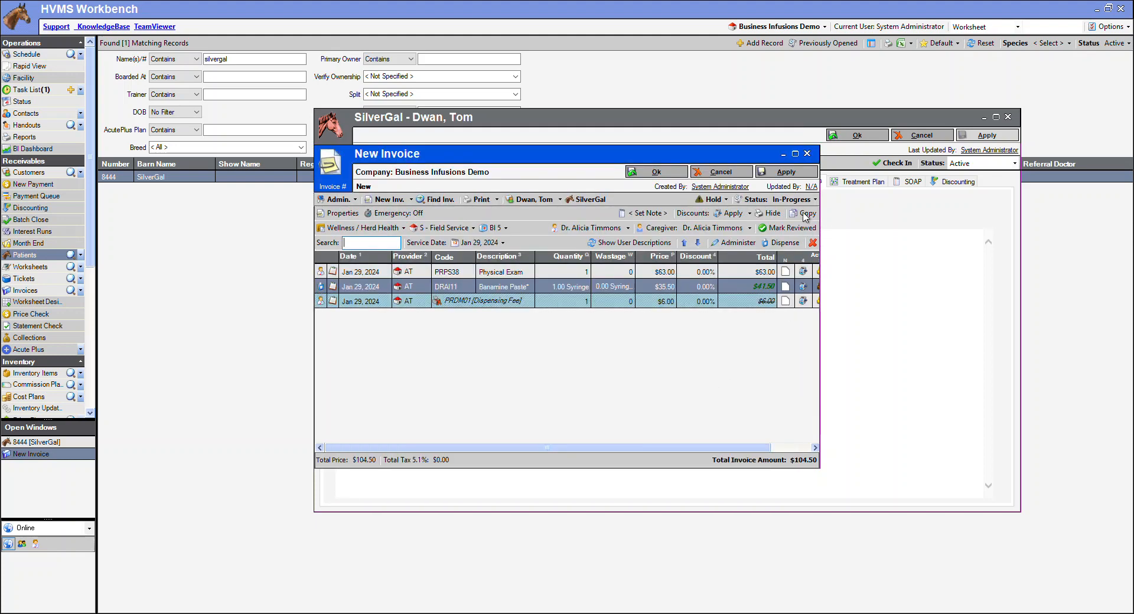
pyautogui.click(795, 198)
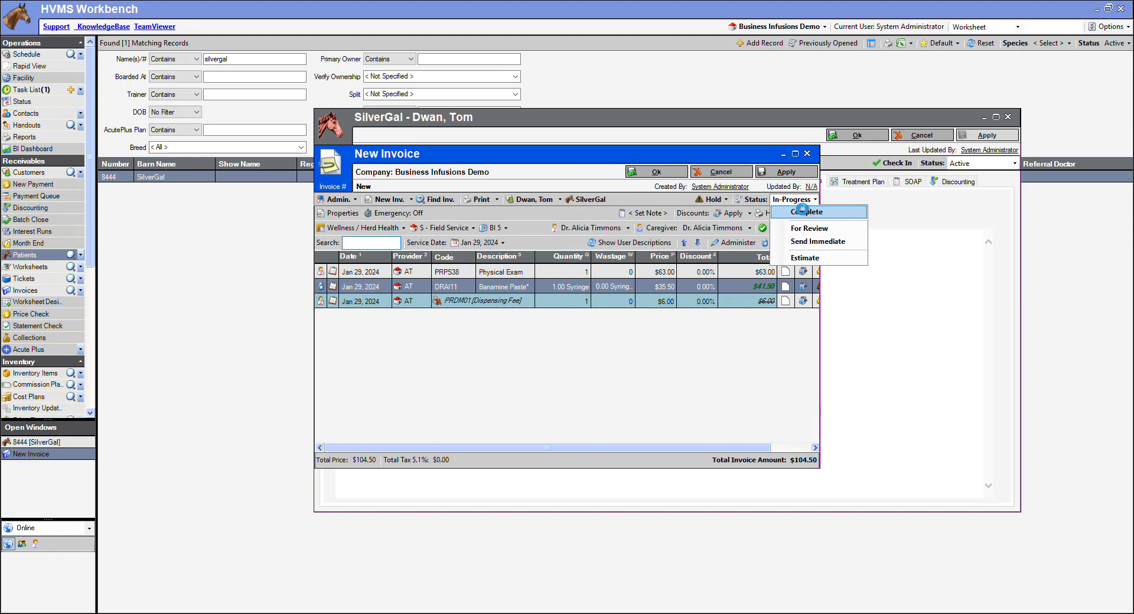
pyautogui.click(808, 211)
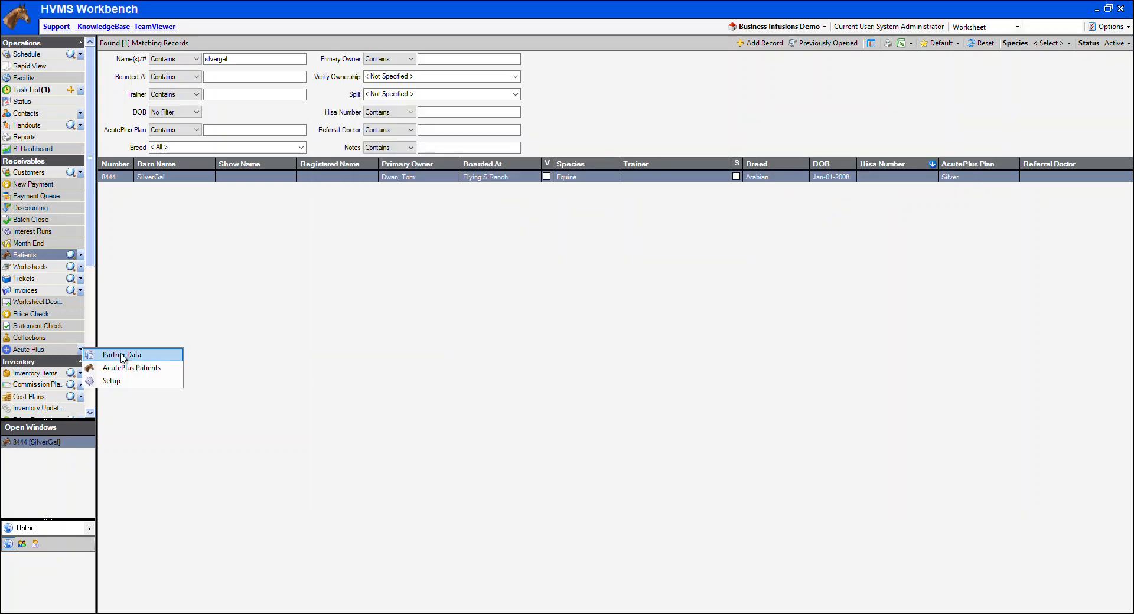
# Approve SilverGal's three checked items on the Partner Data Approvals list and confirm.
pyautogui.click(123, 355)
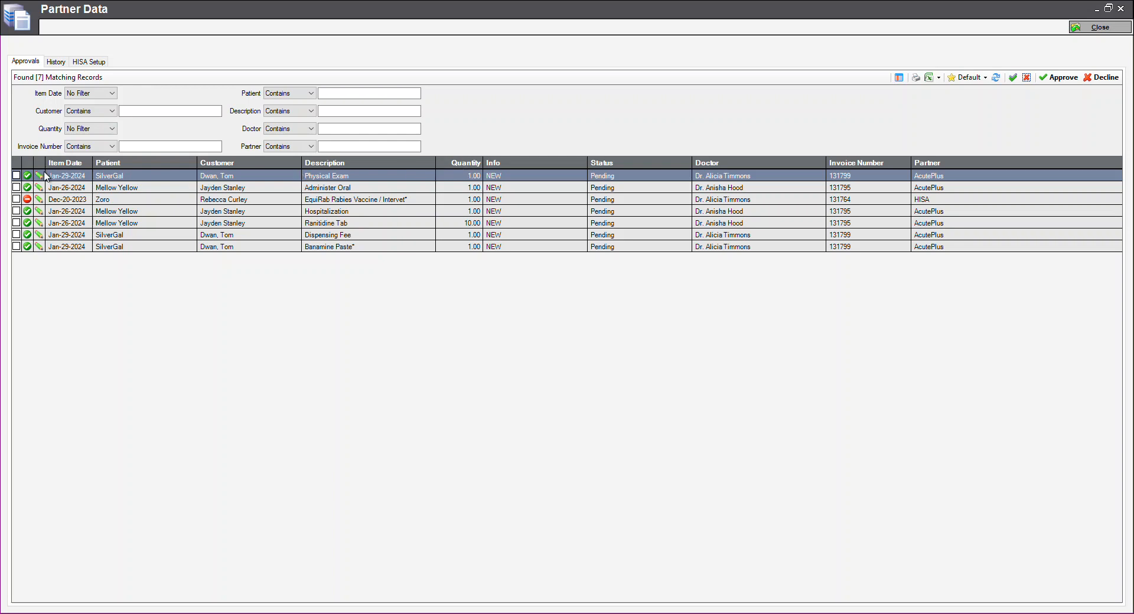
pyautogui.moveTo(299, 178)
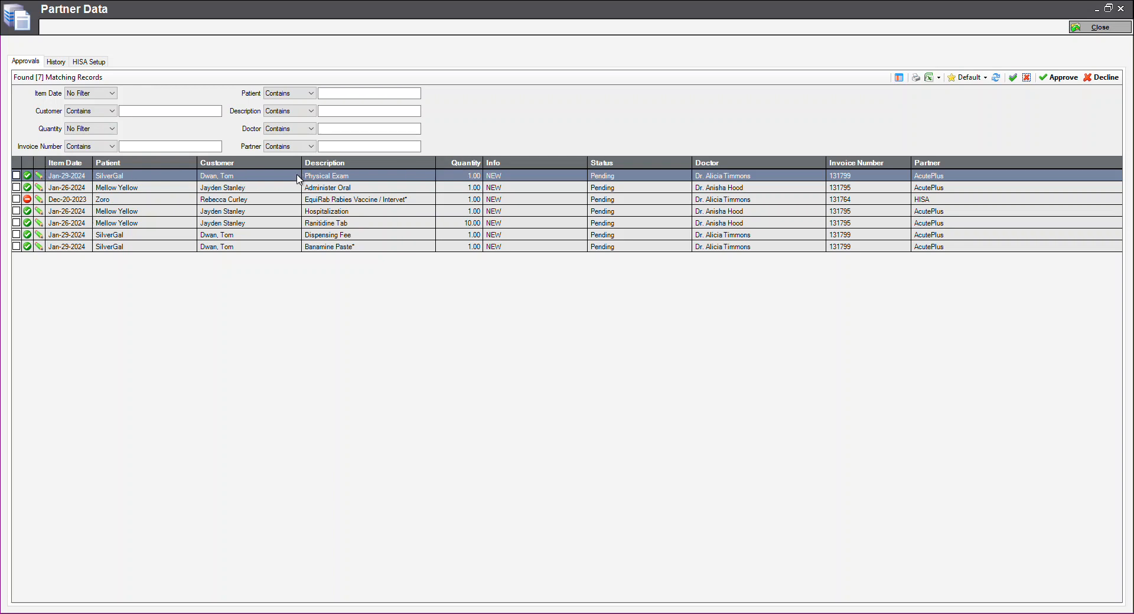
pyautogui.moveTo(382, 249)
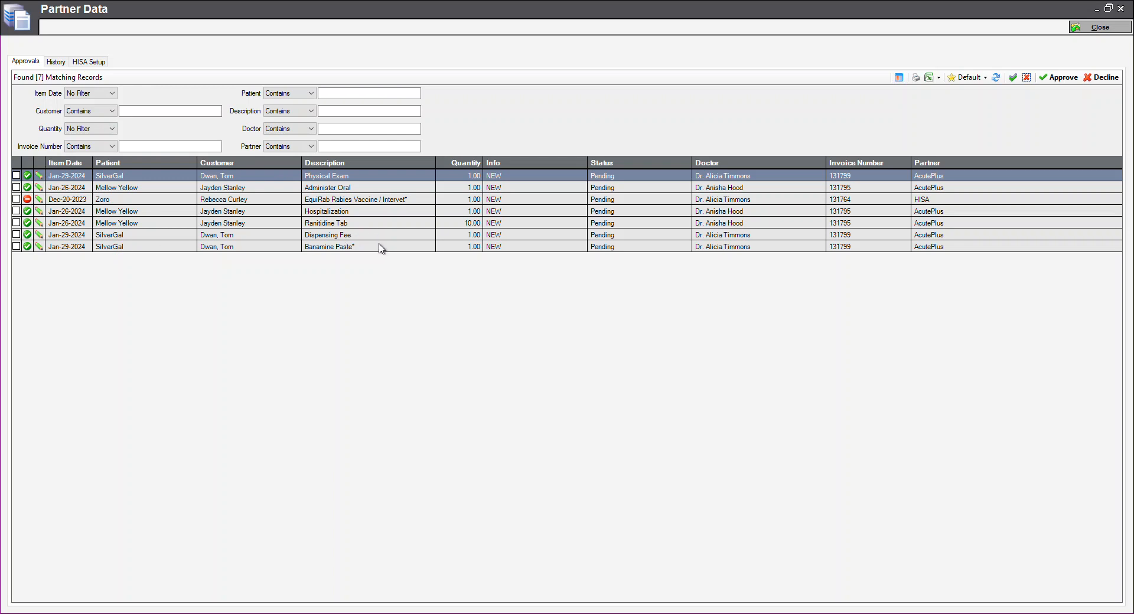
pyautogui.moveTo(344, 273)
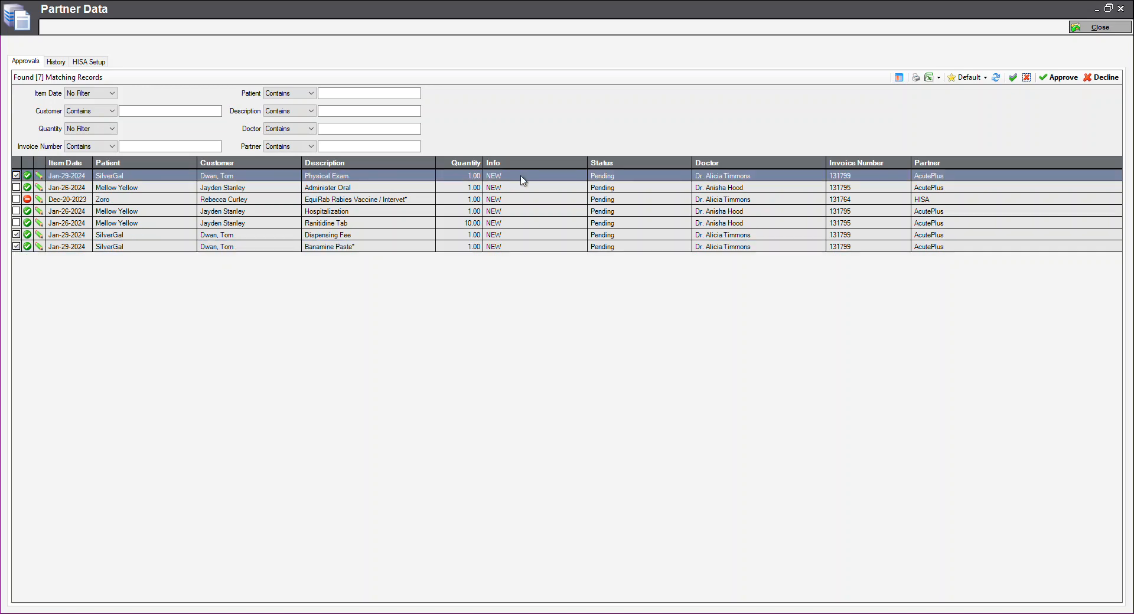
pyautogui.click(1061, 78)
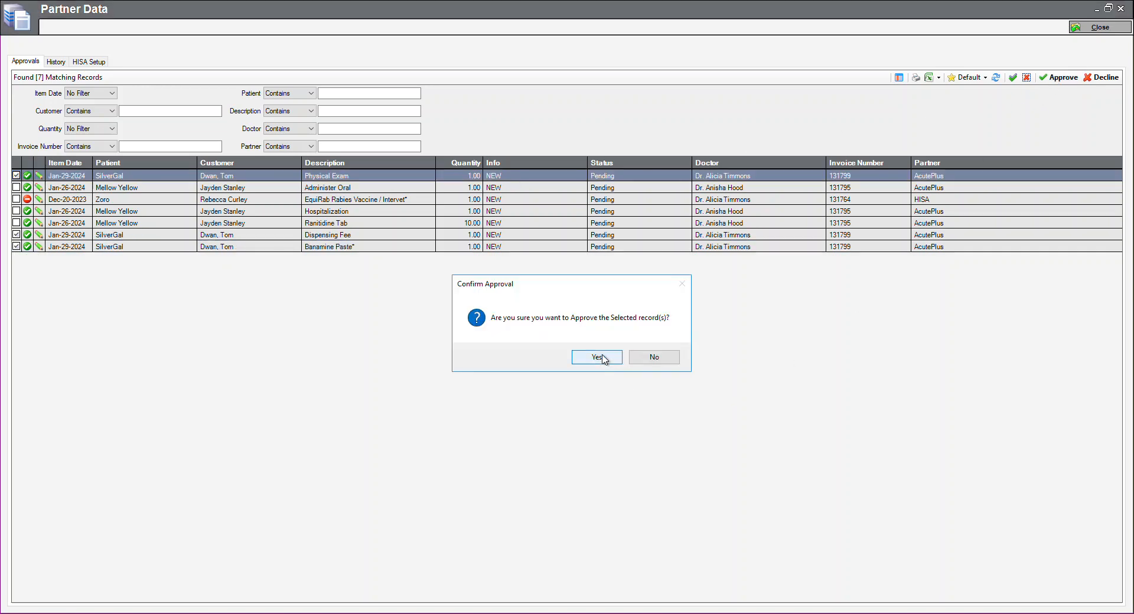
pyautogui.click(596, 357)
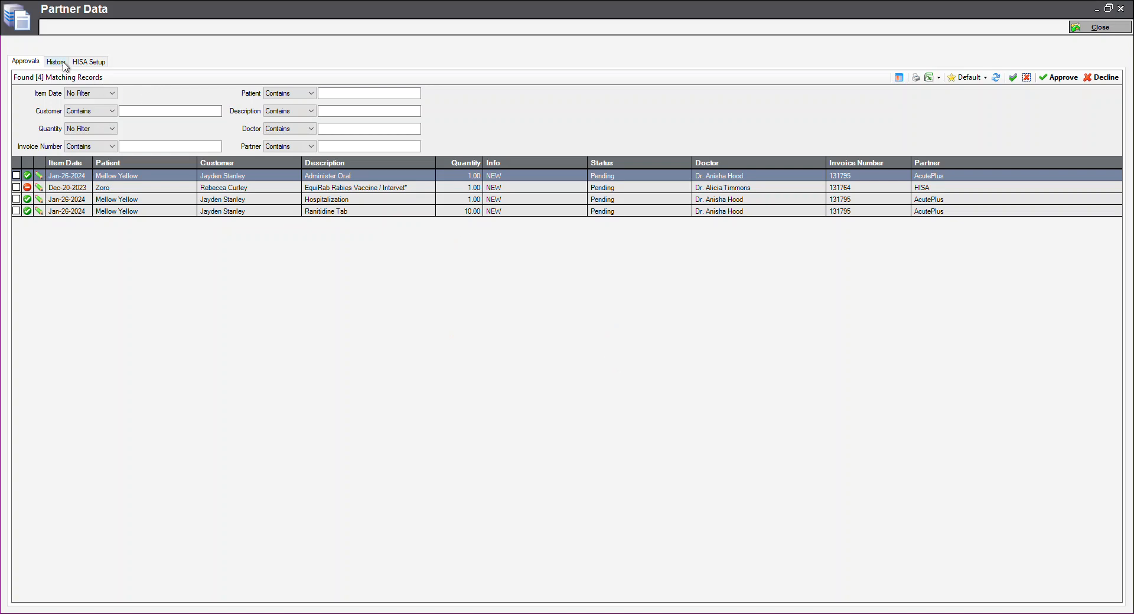
# View the Partner Data History listing SilverGal's three approved items as Queued.
pyautogui.click(56, 61)
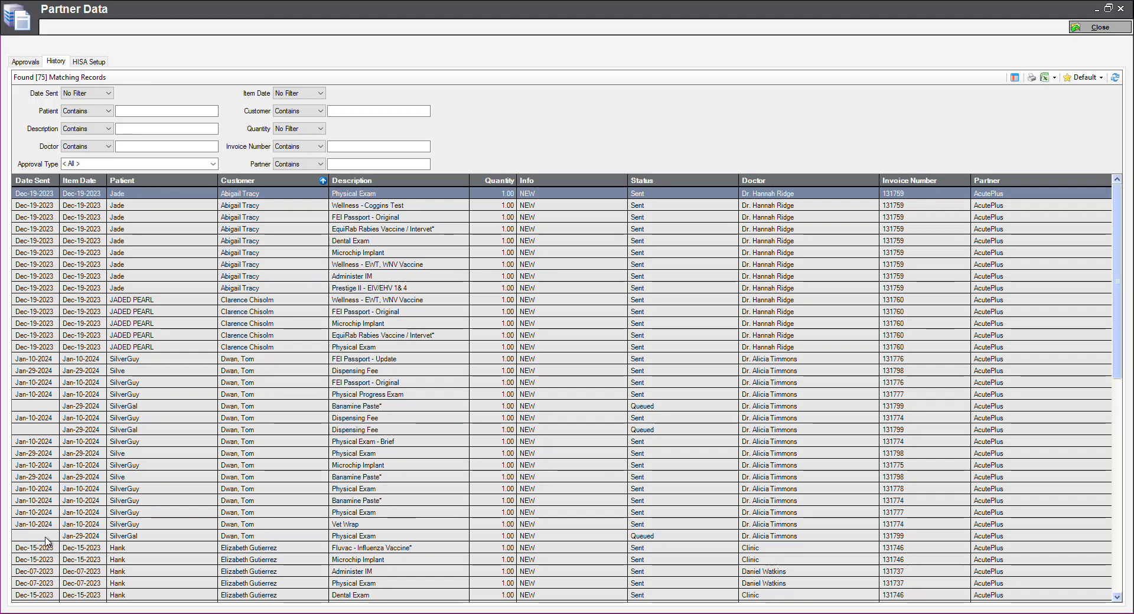
pyautogui.moveTo(663, 407)
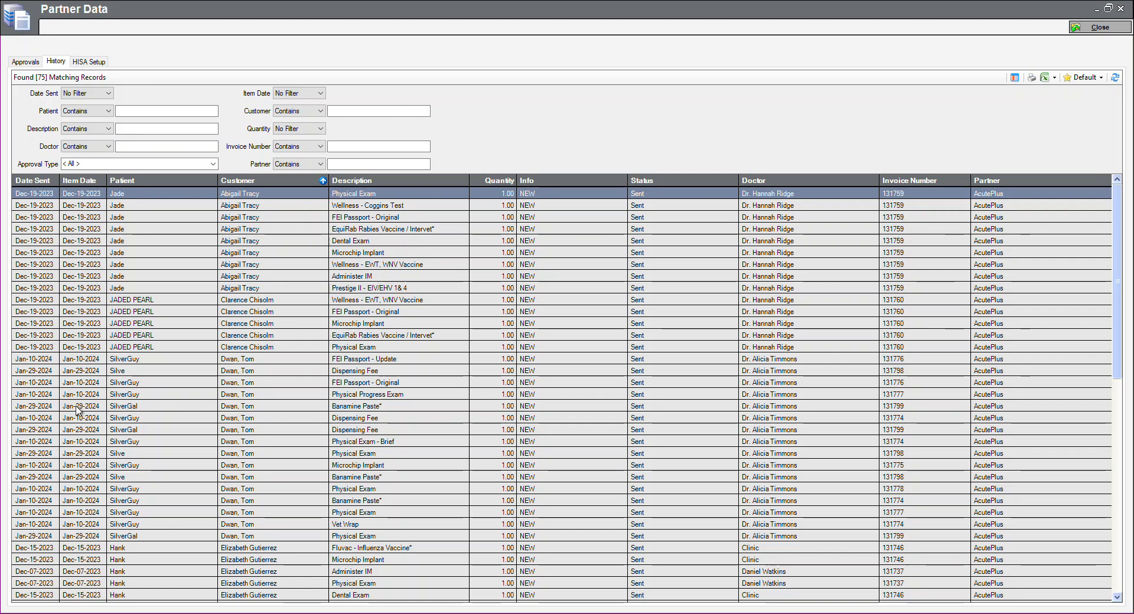
pyautogui.moveTo(129, 411)
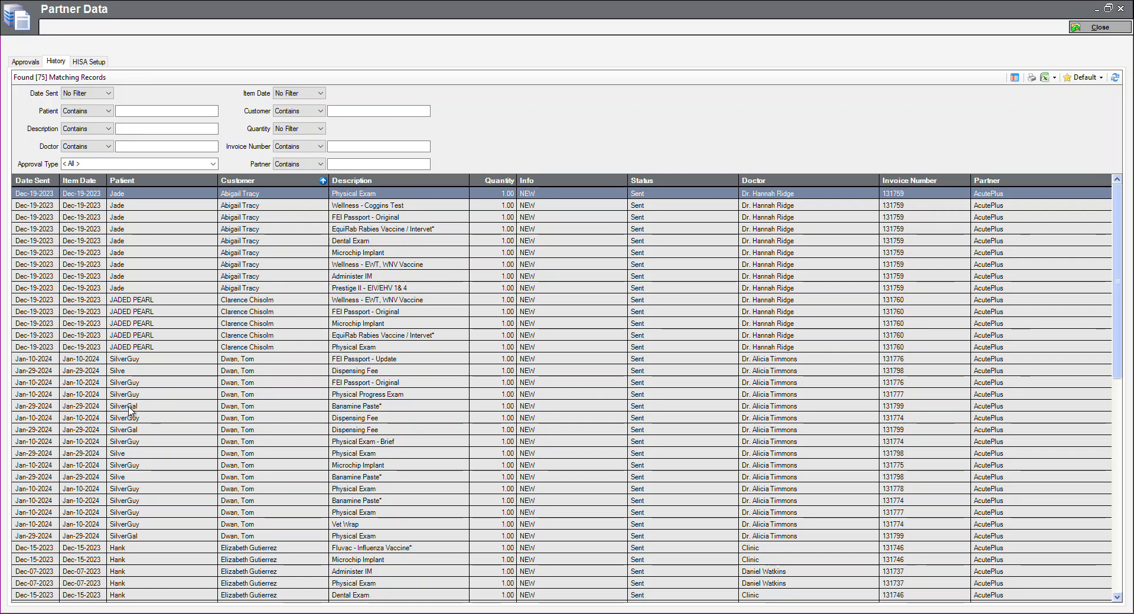
# Reopen SilverGal's record and mark the Physical Exam AcutePlus benefit as used.
pyautogui.doubleClick(123, 406)
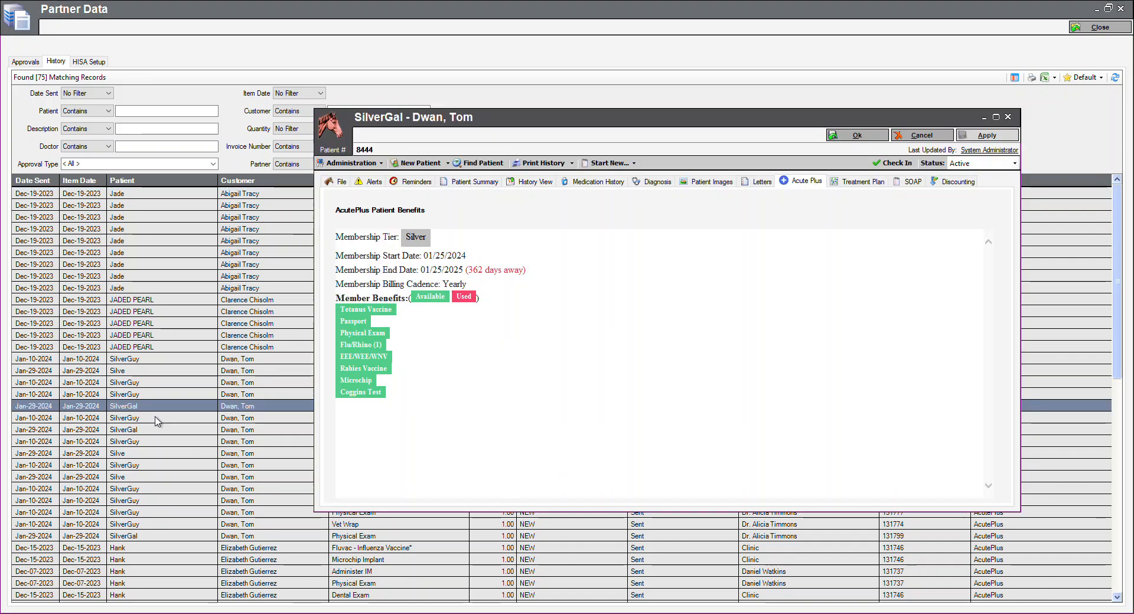
pyautogui.moveTo(584, 293)
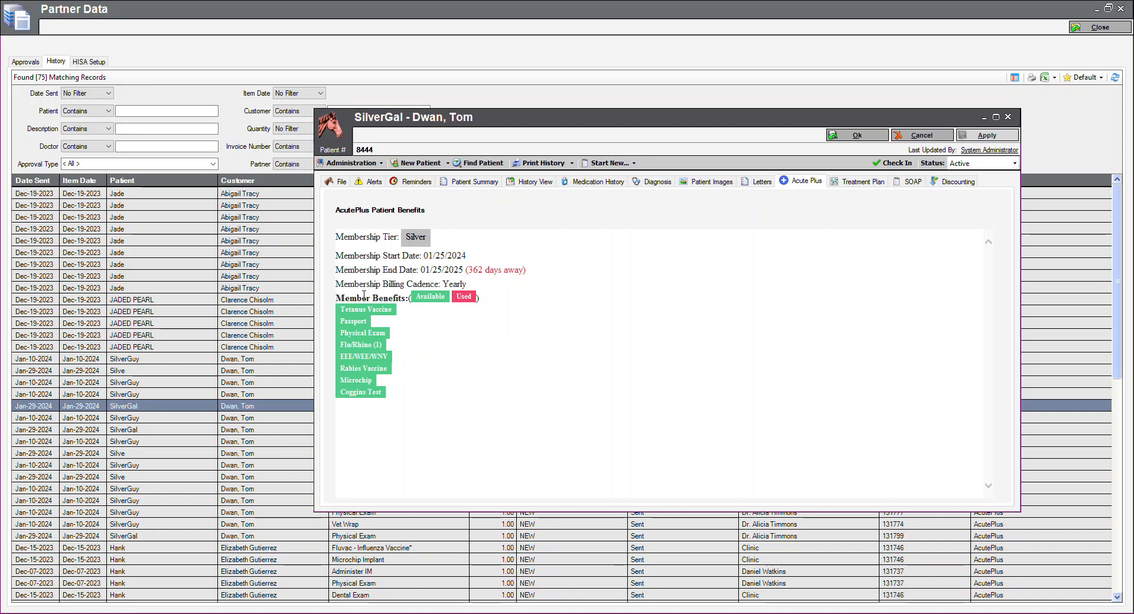
pyautogui.moveTo(362, 332)
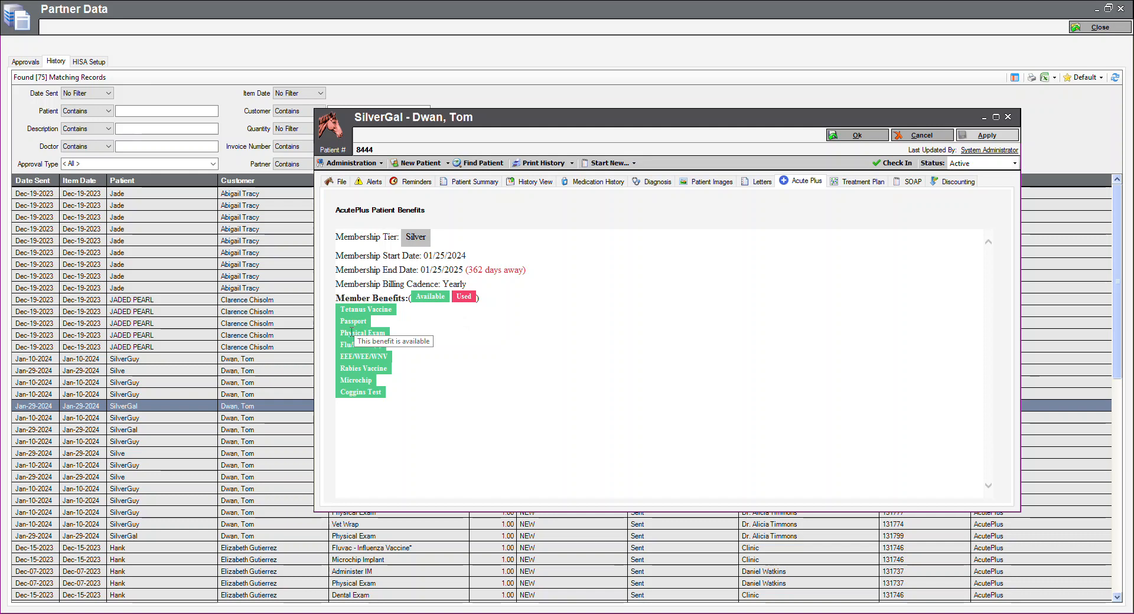
pyautogui.click(362, 332)
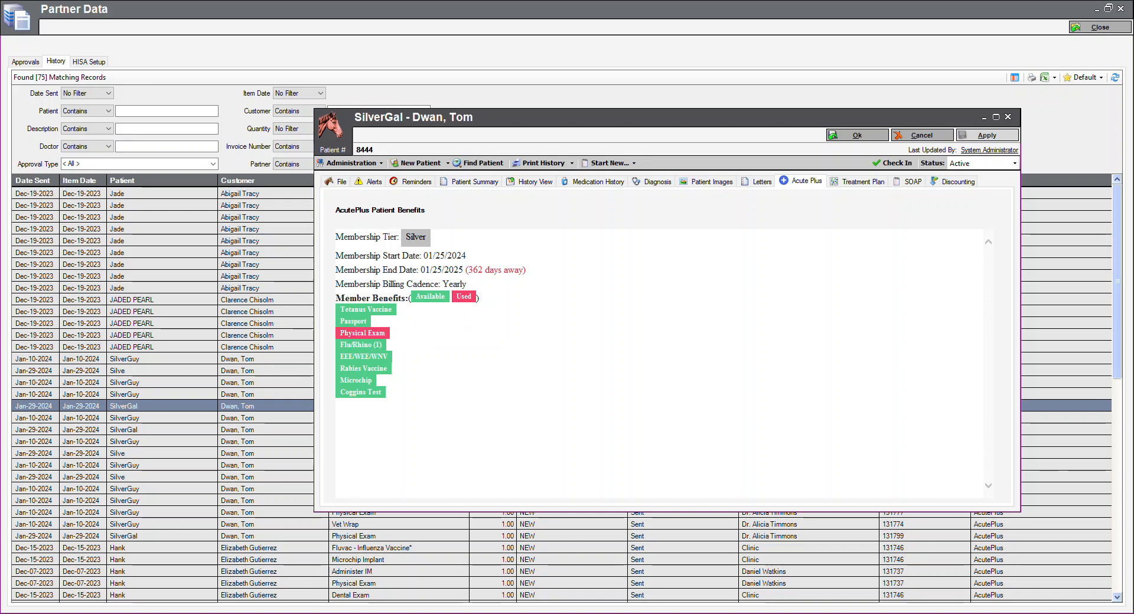
pyautogui.moveTo(527, 452)
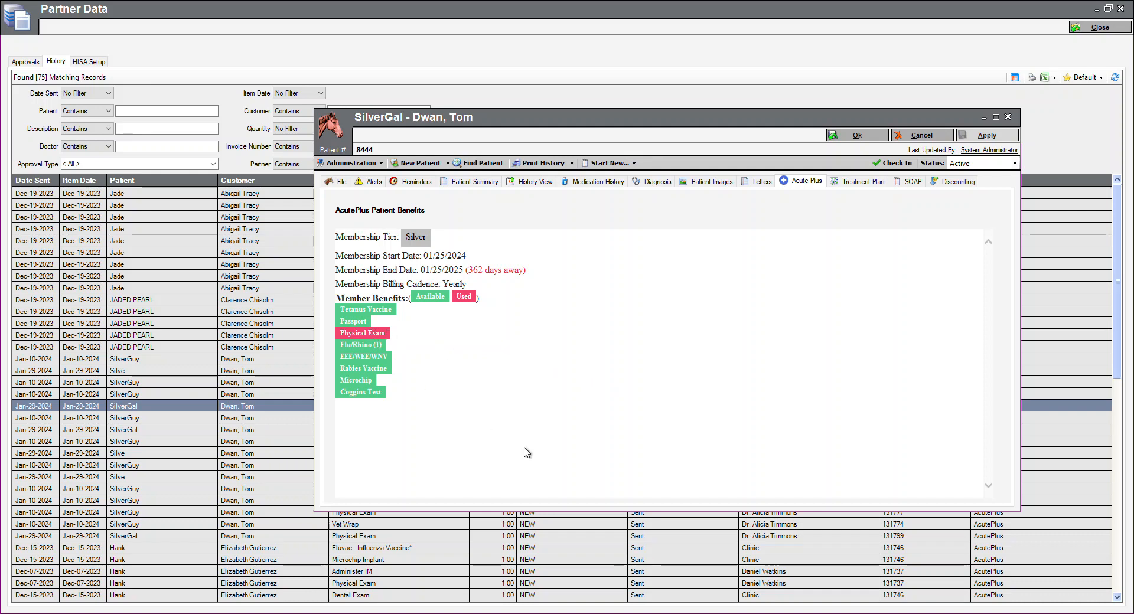
pyautogui.moveTo(537, 450)
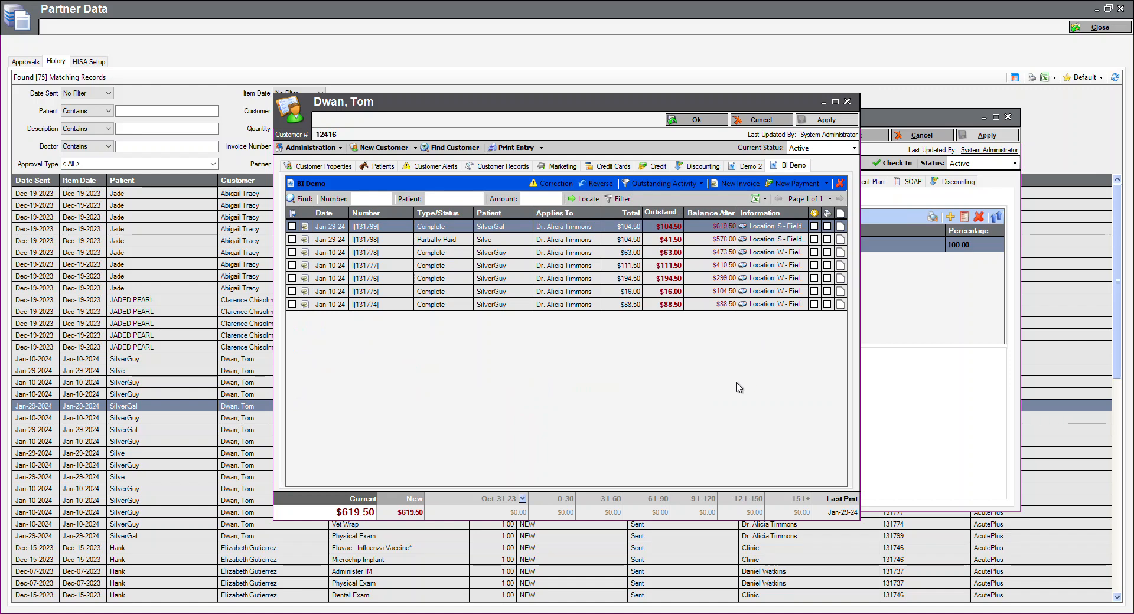
pyautogui.moveTo(693, 232)
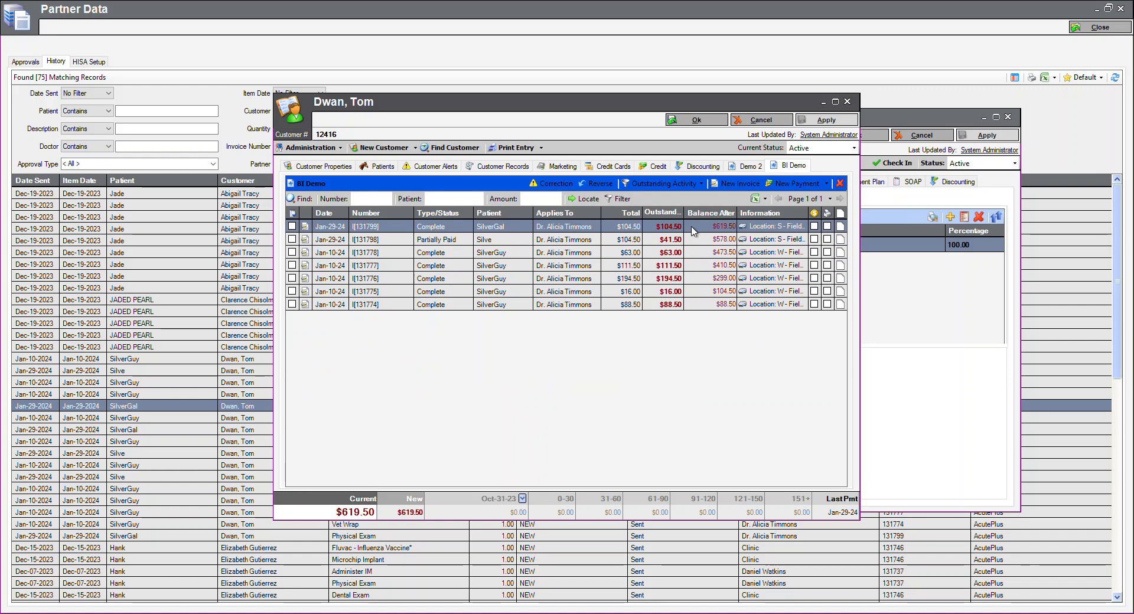
# Switch Tom Dwan's ledger filter to All Activity to show the $63.00 AcutePlus payment.
pyautogui.click(661, 183)
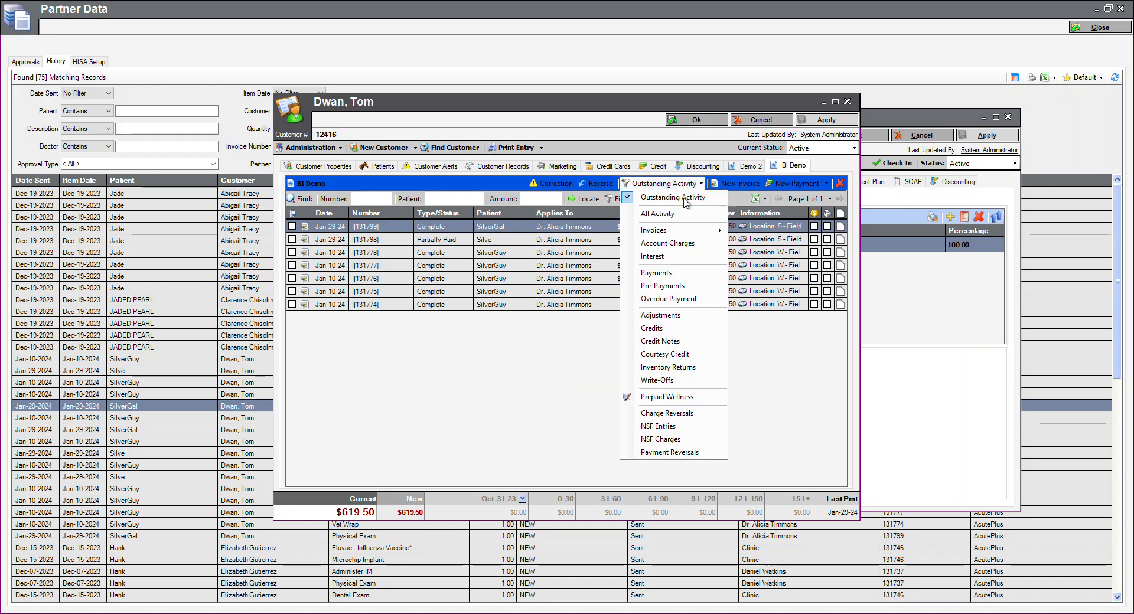
pyautogui.click(657, 214)
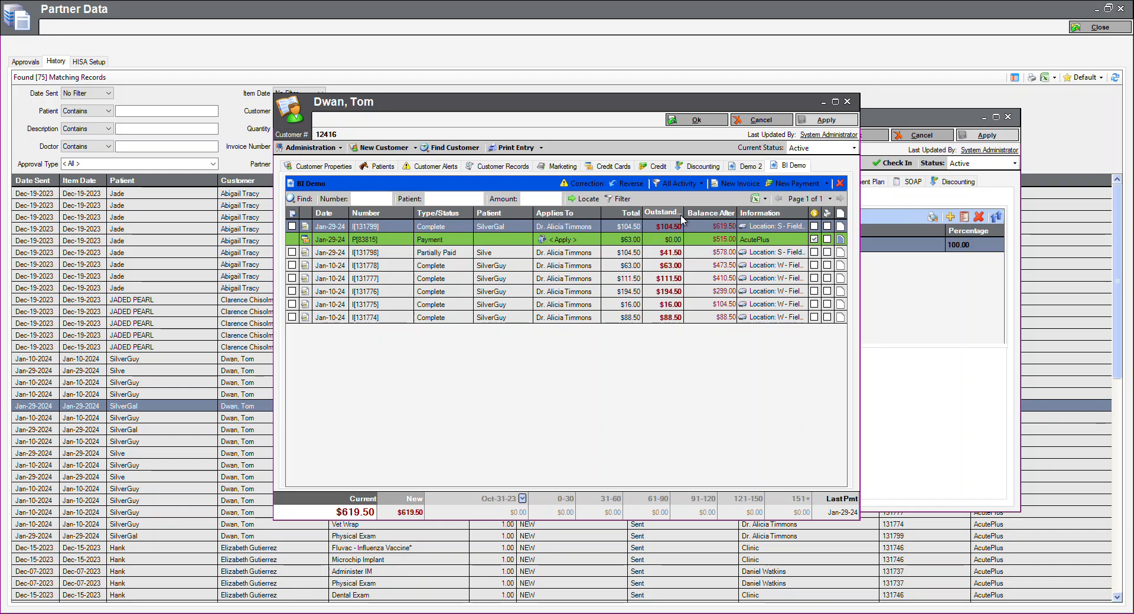
pyautogui.moveTo(770, 246)
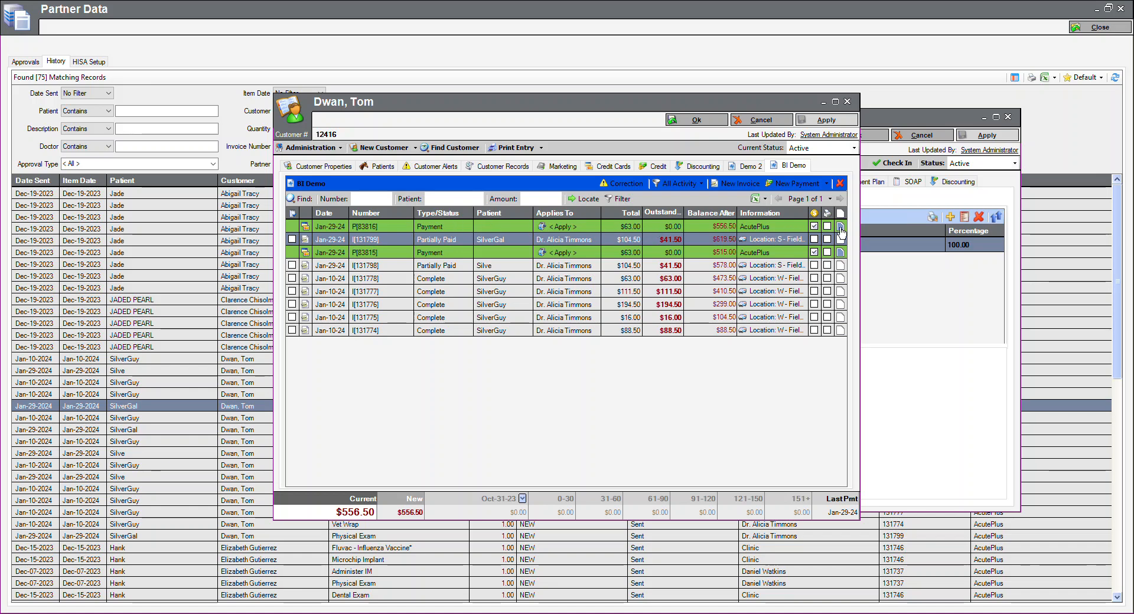
pyautogui.moveTo(840, 240)
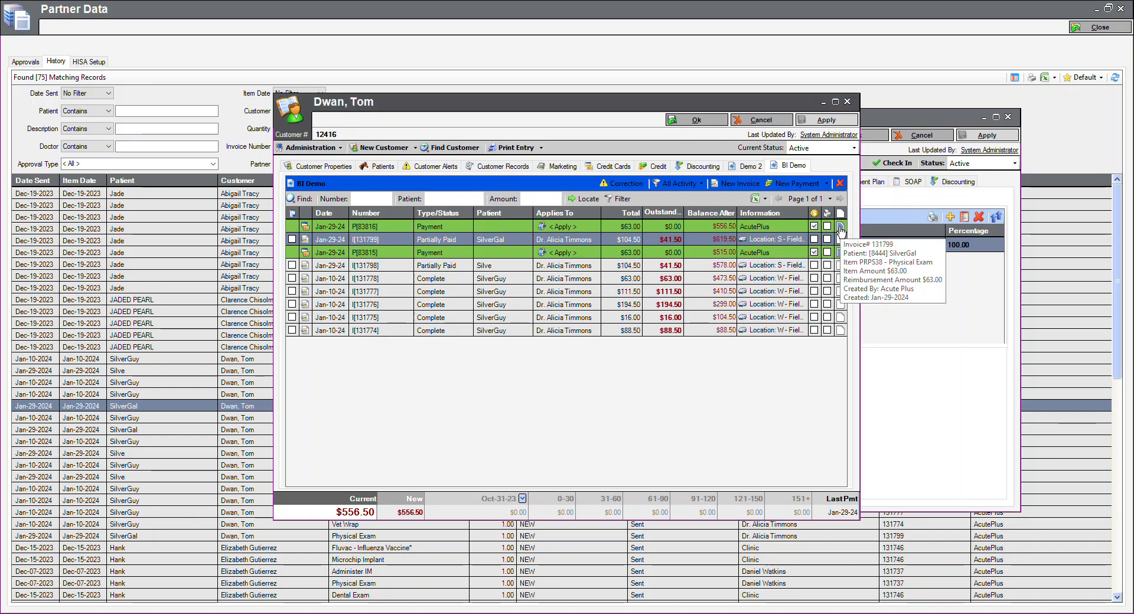
pyautogui.moveTo(416, 244)
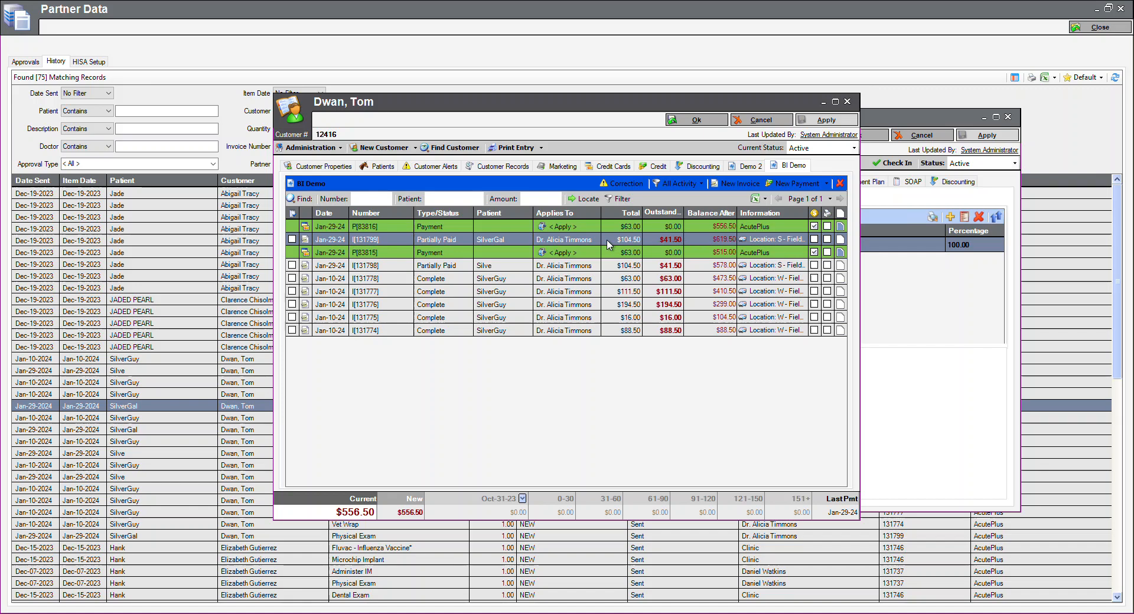
pyautogui.moveTo(688, 455)
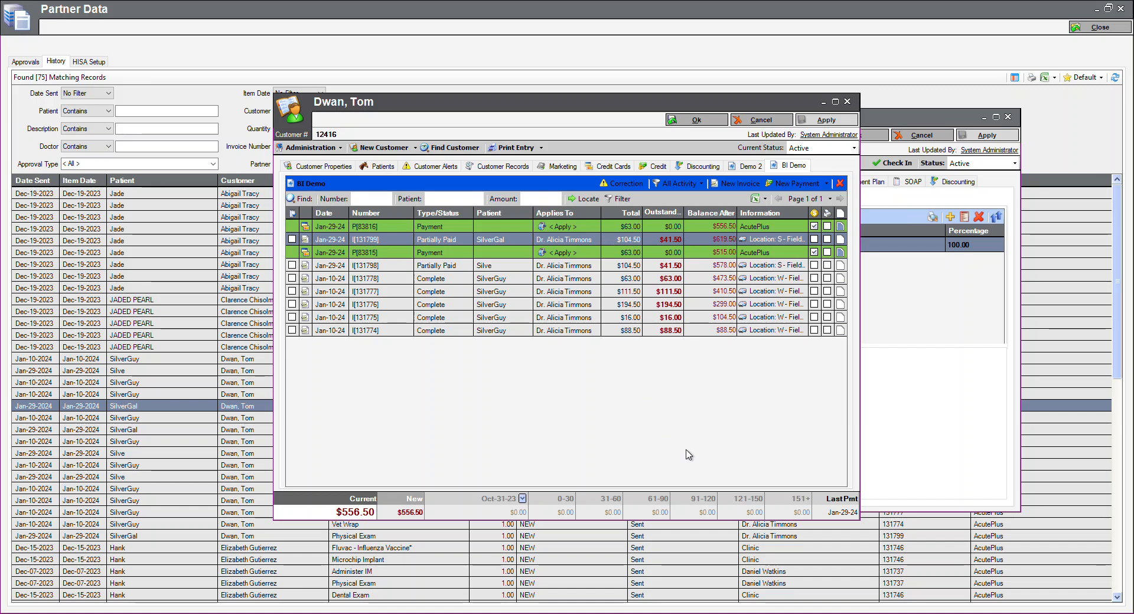
pyautogui.moveTo(715, 471)
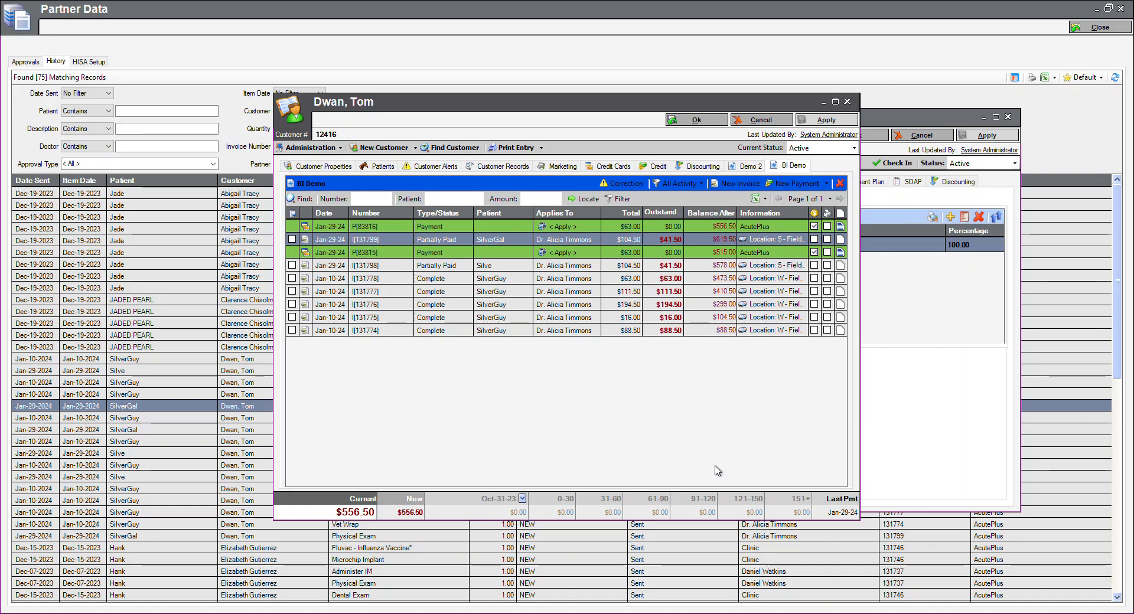